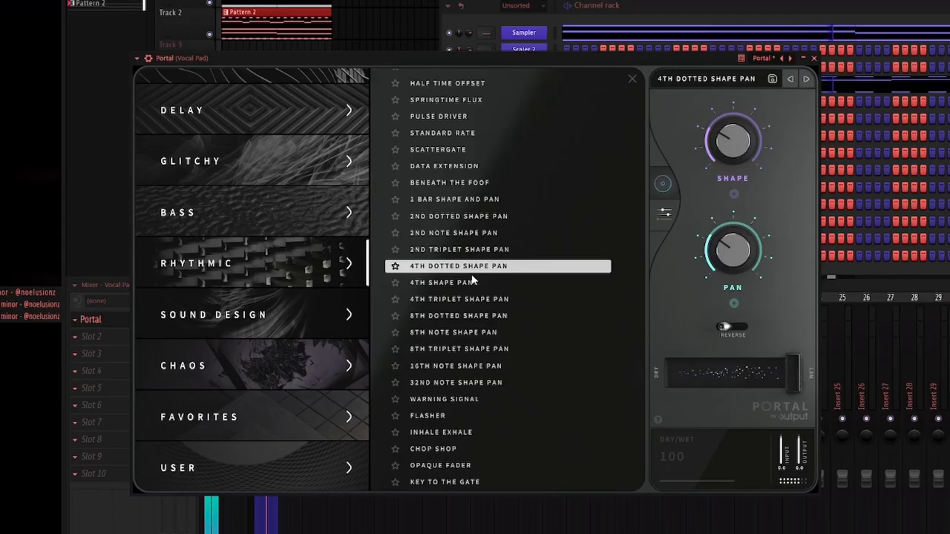
Step: Choose Portal's 4th Shape Pan preset and set Dry/Wet to about 42 percent
left_click(460, 282)
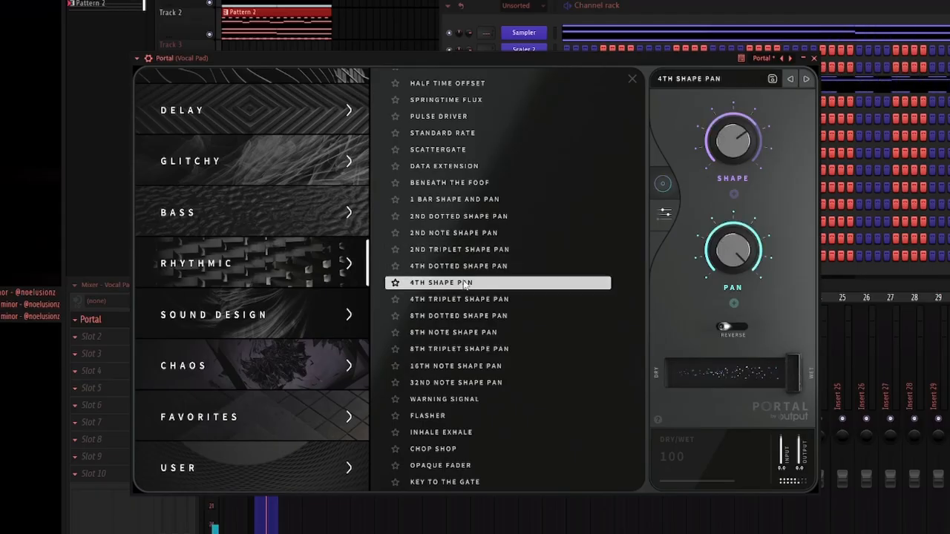
left_click_drag(802, 374, 730, 380)
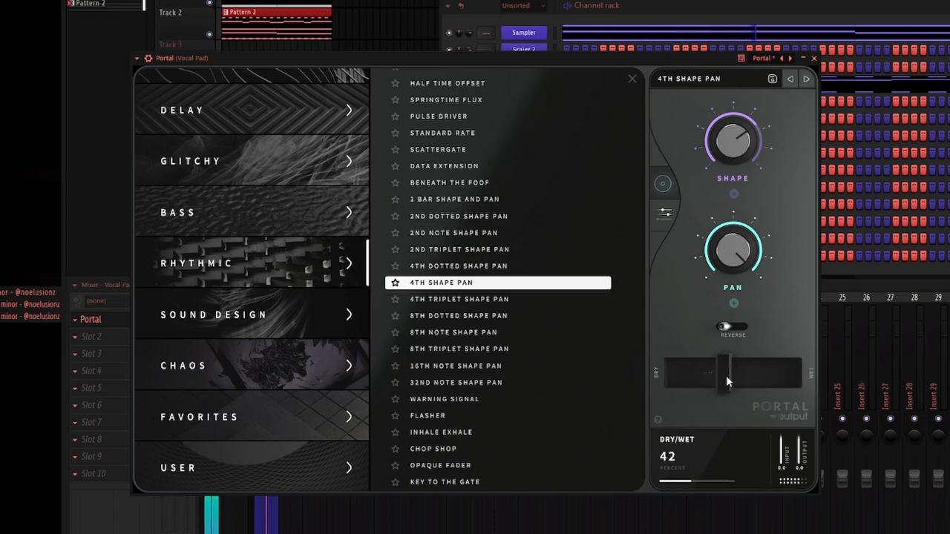
left_click_drag(724, 377, 712, 377)
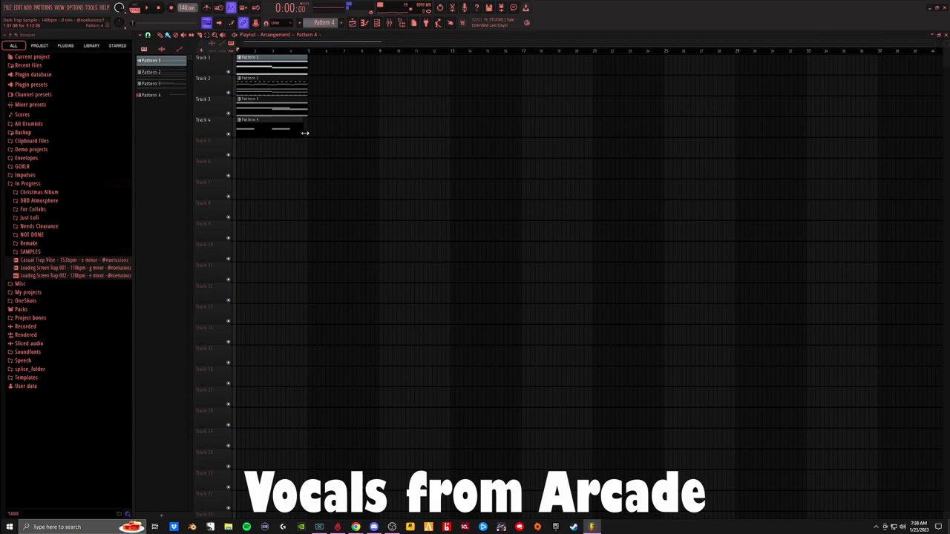
Step: Load Thermal with the Asym Destroy preset on the FX bus insert
left_click(377, 23)
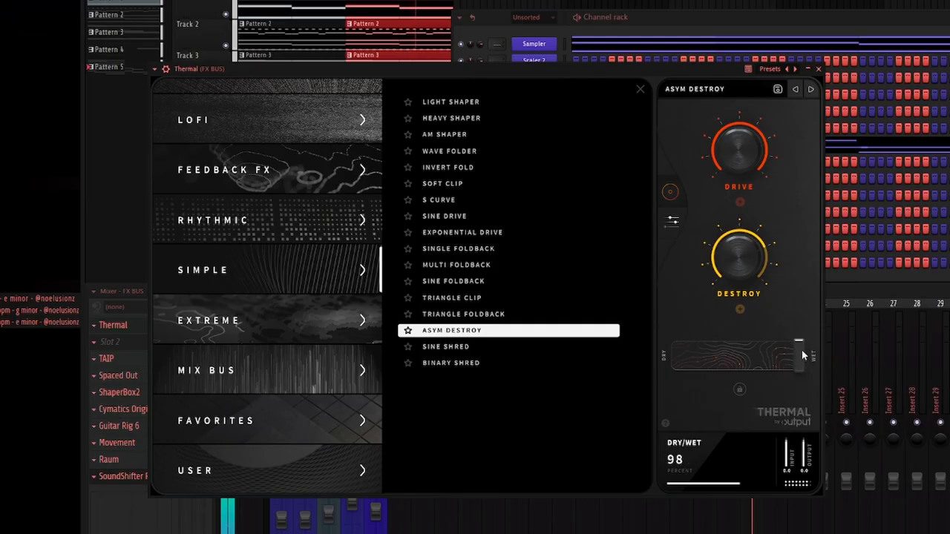
Step: Drag Thermal's Dry/Wet from 98 down to about 31 percent
left_click_drag(799, 357, 720, 356)
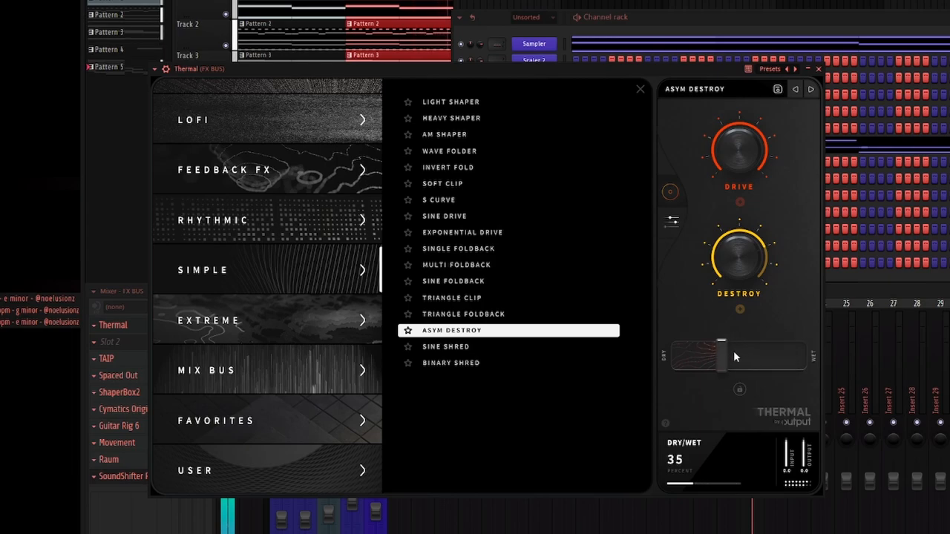
left_click_drag(721, 356, 715, 356)
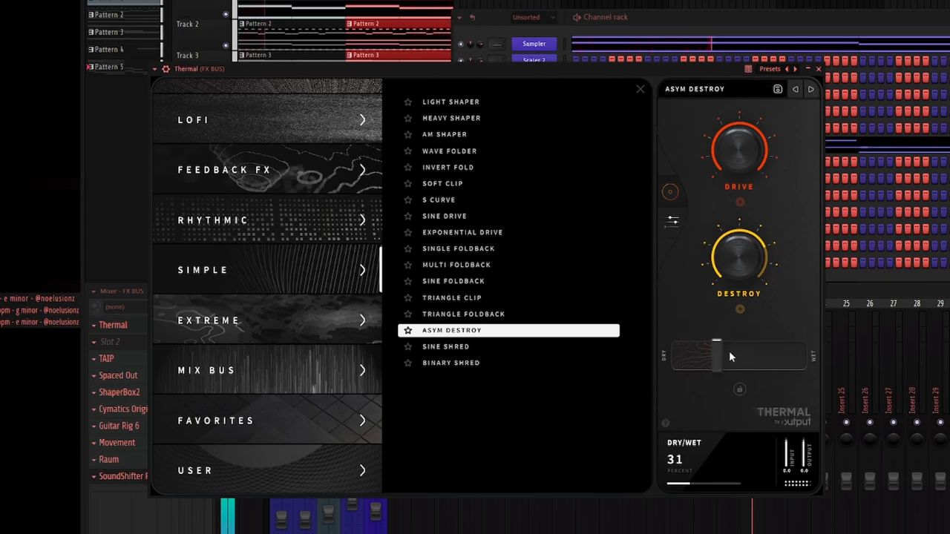
left_click_drag(716, 356, 710, 356)
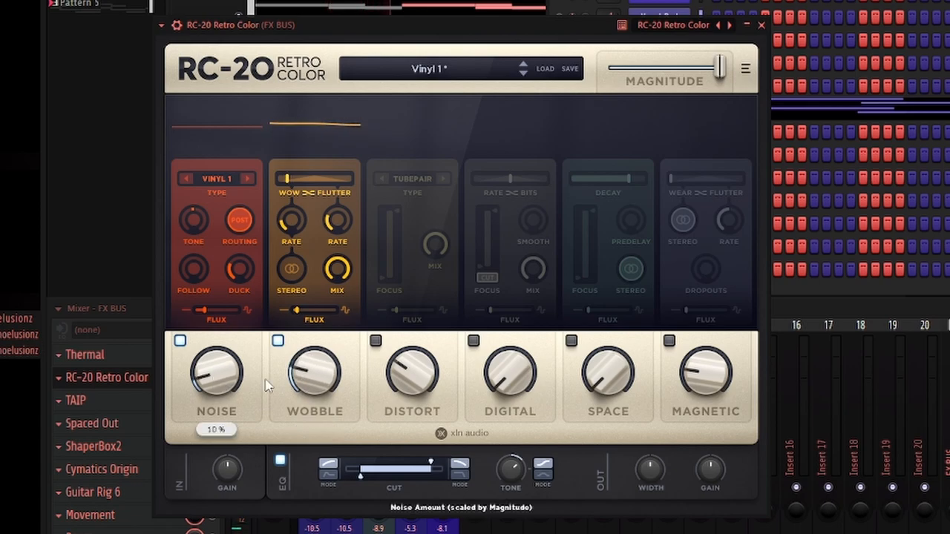
Step: Set RC-20 Retro Color to the Vinyl 1 preset and adjust its Noise module
left_click(760, 24)
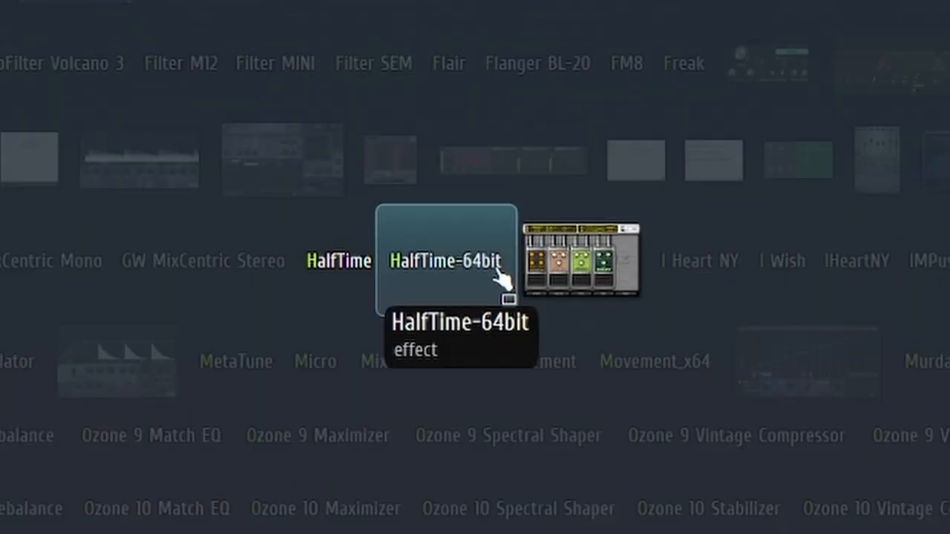
Step: Load HalfTime-64bit into the slot and lower the track's mixer fader
double_click(442, 260)
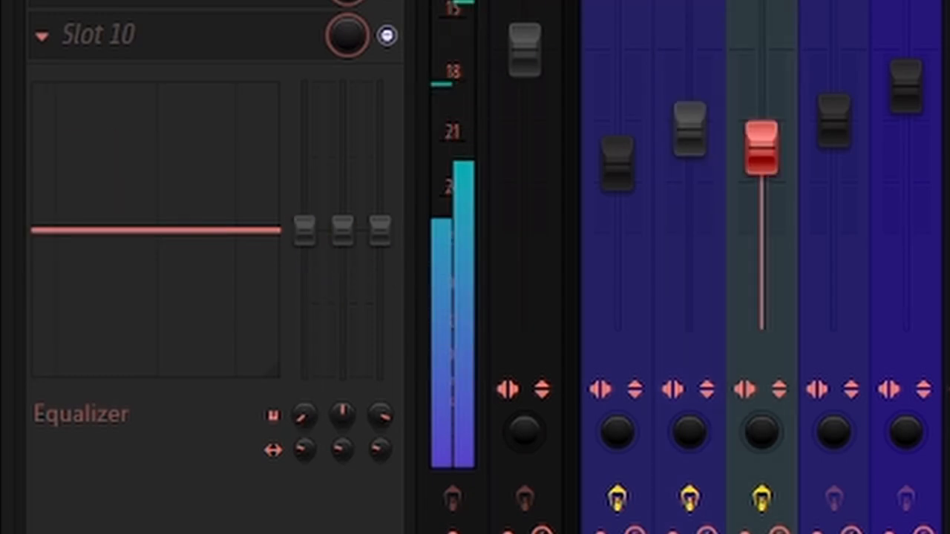
left_click_drag(304, 230, 304, 378)
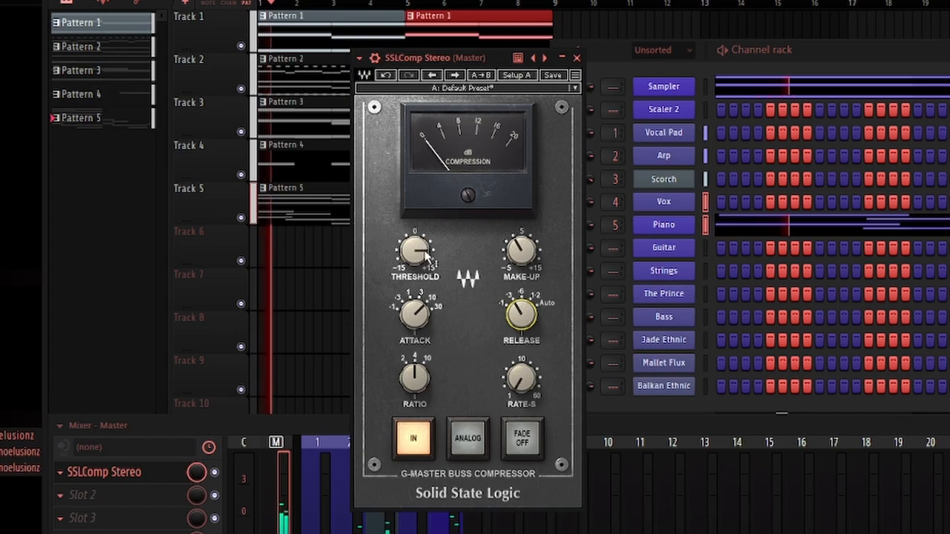
Step: Turn down the SSLComp Stereo threshold on the Master, then select the Scorch insert
left_click_drag(414, 252, 414, 237)
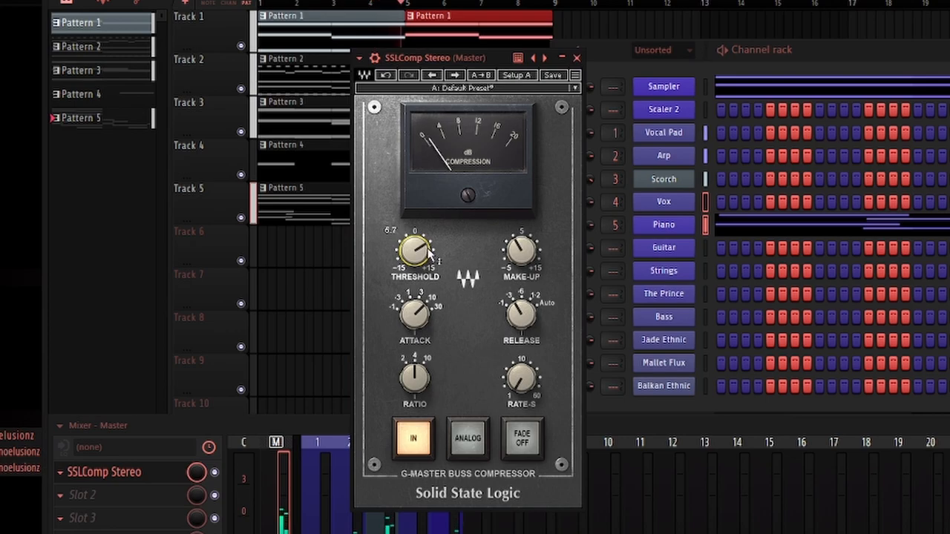
left_click_drag(414, 250, 416, 255)
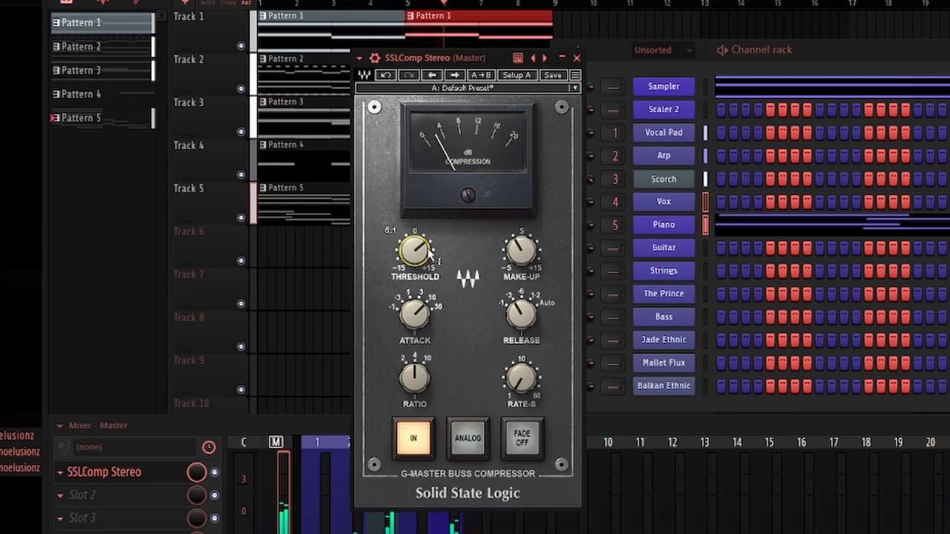
left_click_drag(414, 244, 416, 252)
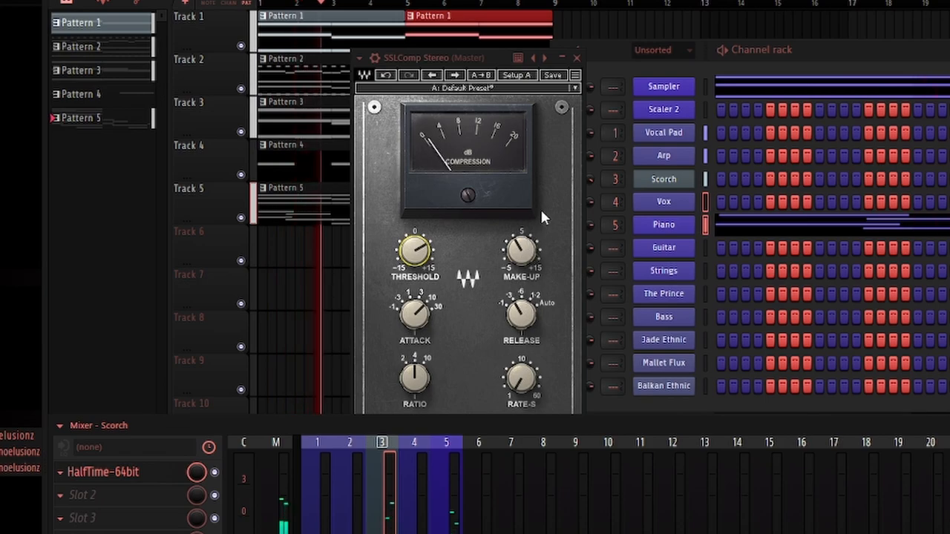
left_click(576, 56)
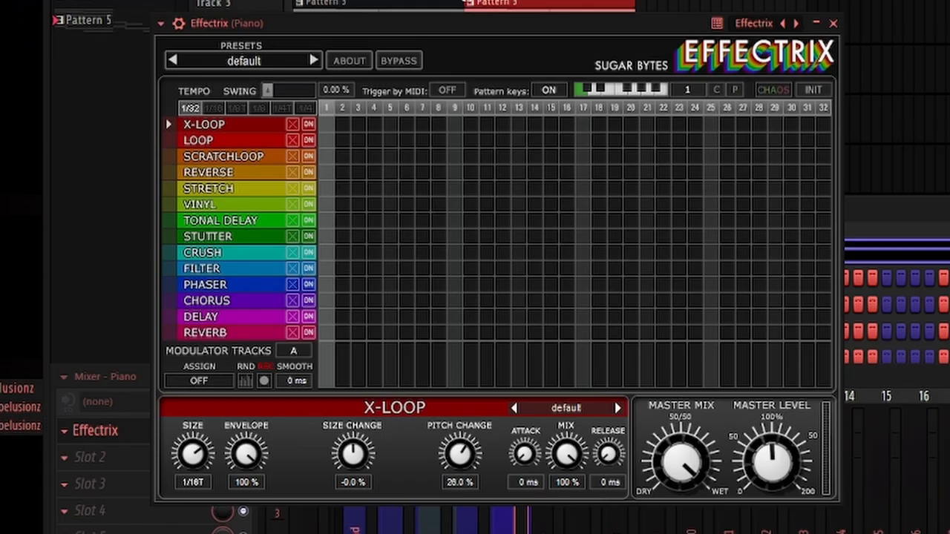
mouse_move(341, 181)
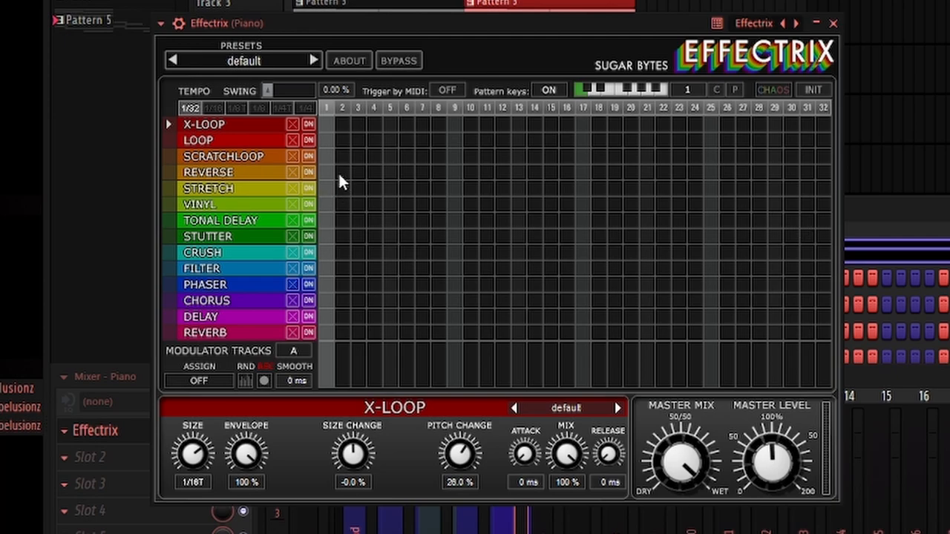
Step: Begin sequencing an effect in Effectrix's pattern grid on the Piano insert
left_click(832, 24)
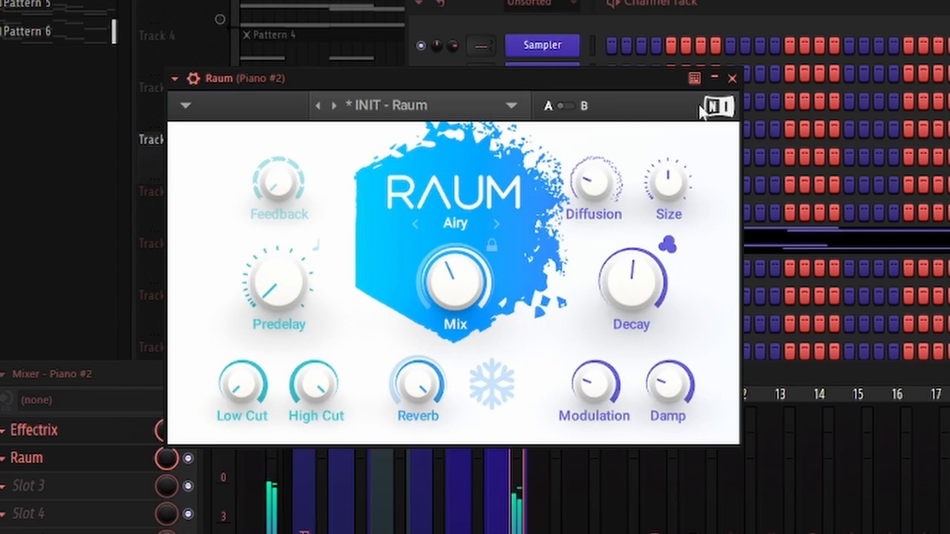
Step: Keep Raum's INIT preset in Airy mode on Piano #2 and close its window
left_click(731, 79)
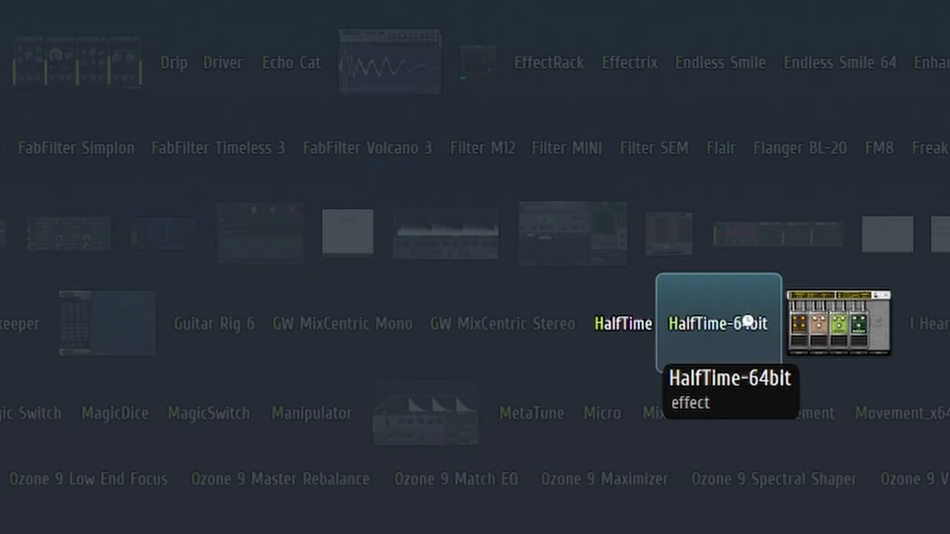
Step: Load HalfTime-64bit from the plugin picker into the insert slot
double_click(718, 324)
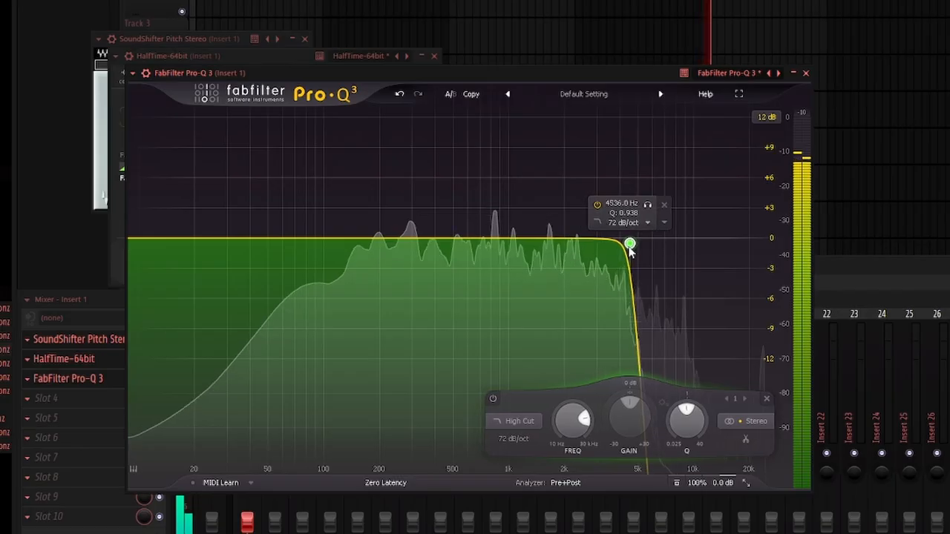
Step: Move the Pro-Q 3 high-cut to about 5213 Hz, adjust Insert 1's fader, and browse percussion loop folders
left_click_drag(629, 243, 641, 241)
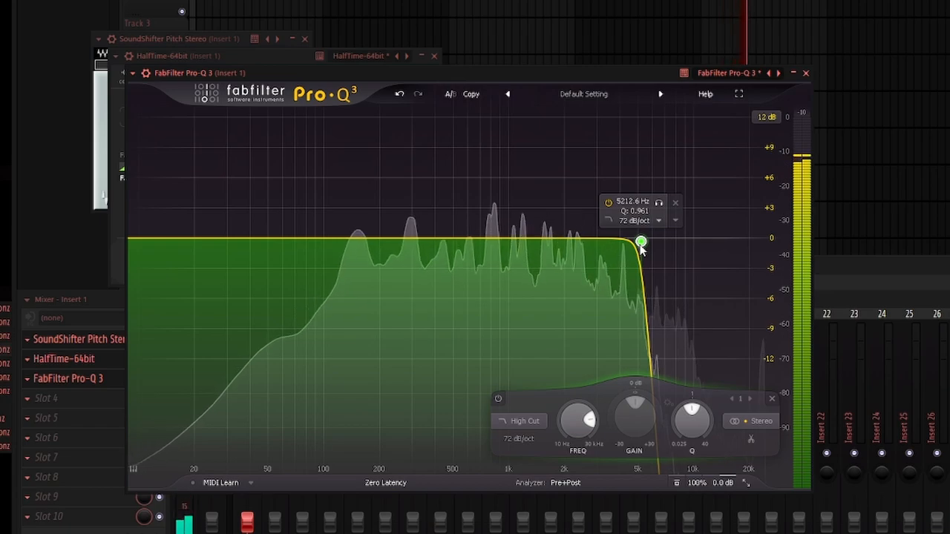
left_click(140, 241)
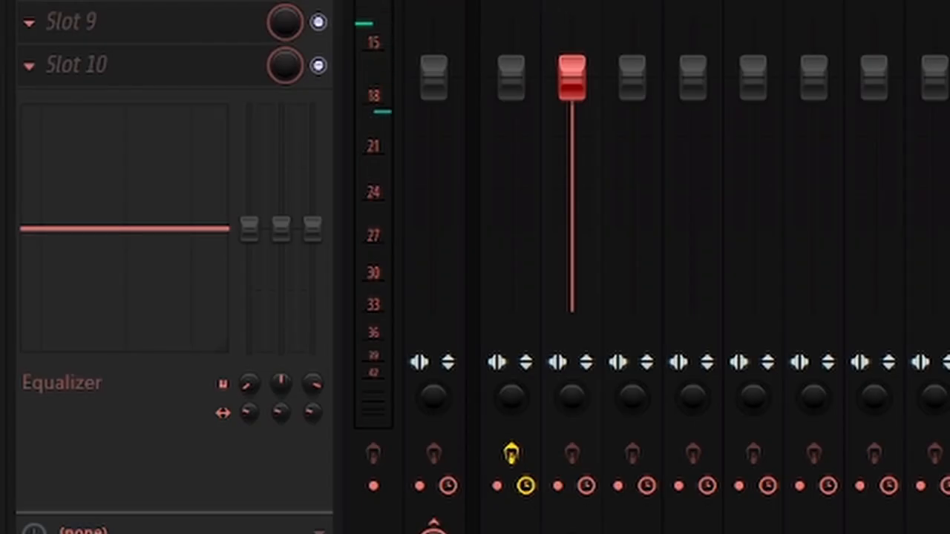
left_click_drag(249, 226, 250, 353)
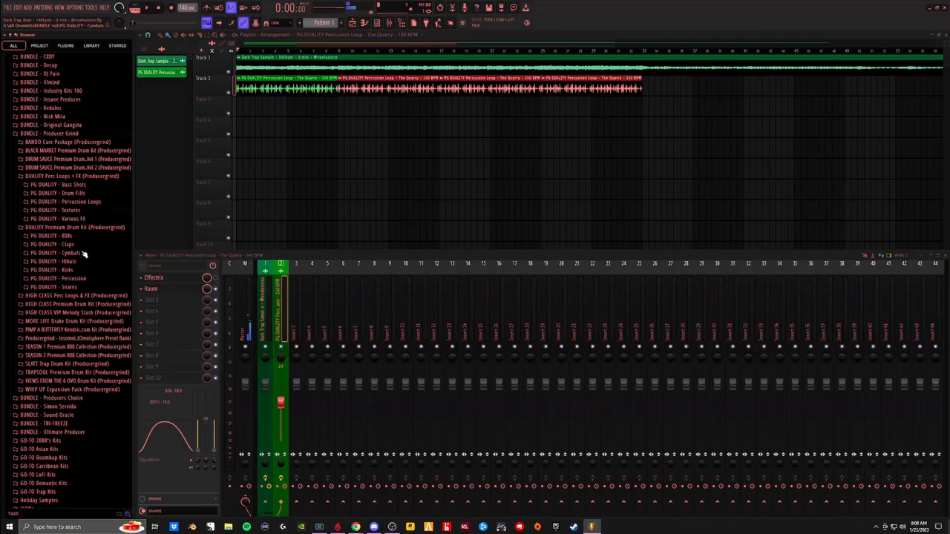
left_click(21, 184)
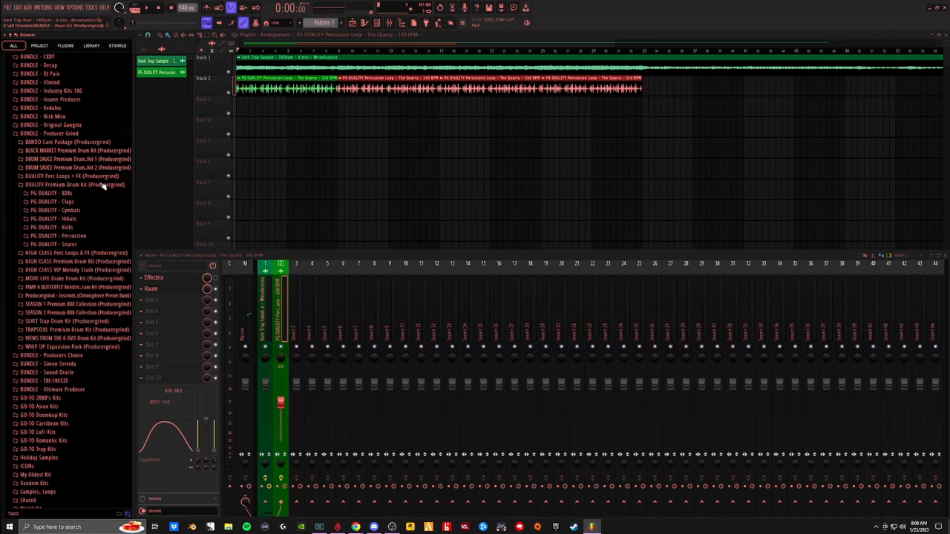